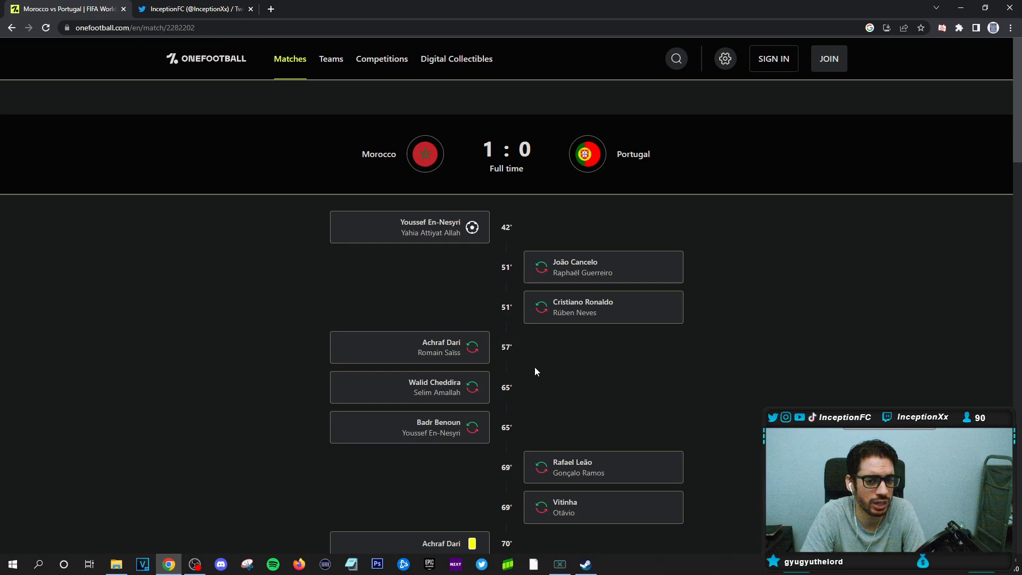
pyautogui.moveTo(592, 261)
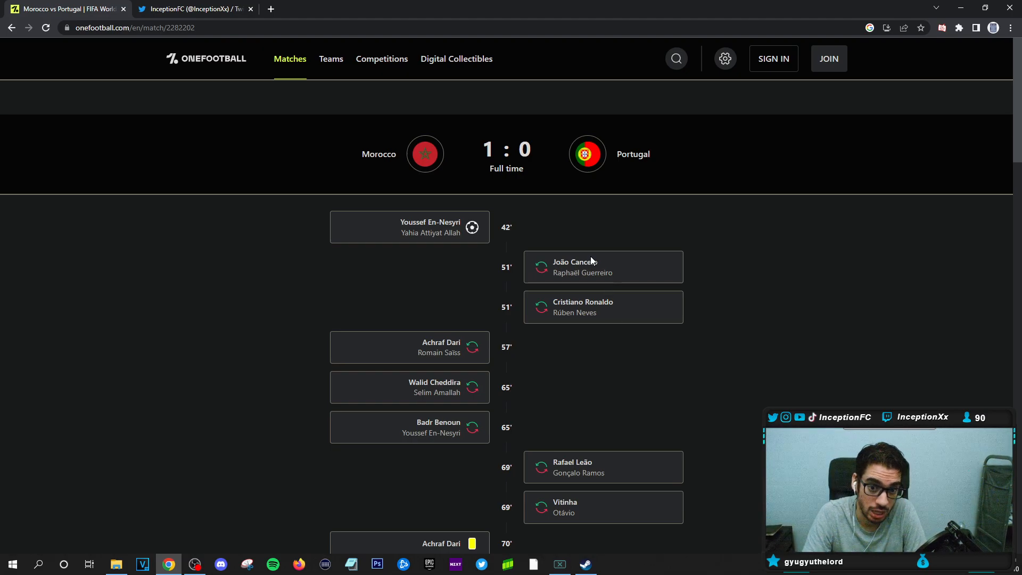
pyautogui.moveTo(553, 282)
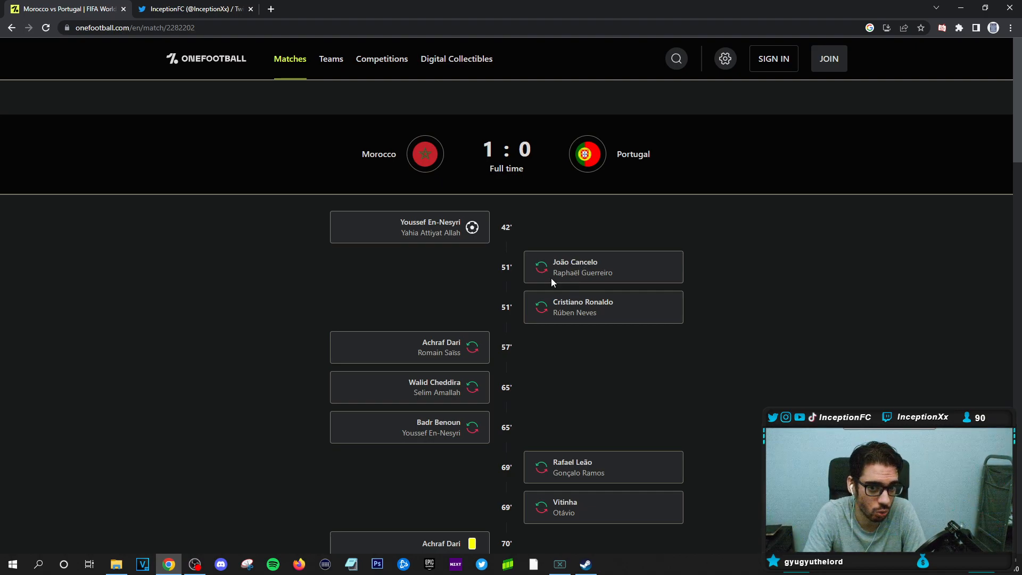
pyautogui.moveTo(600, 319)
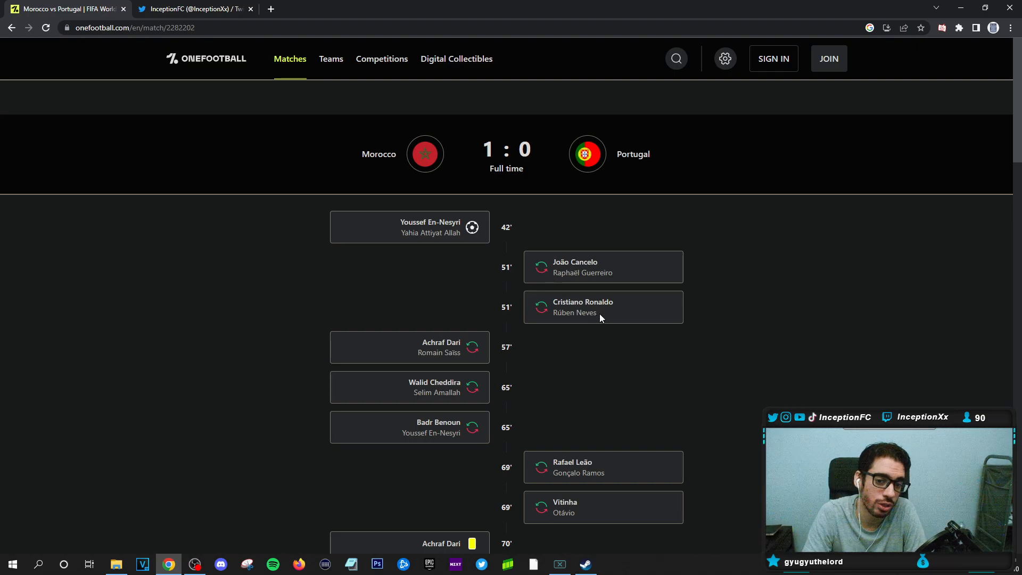
pyautogui.moveTo(606, 318)
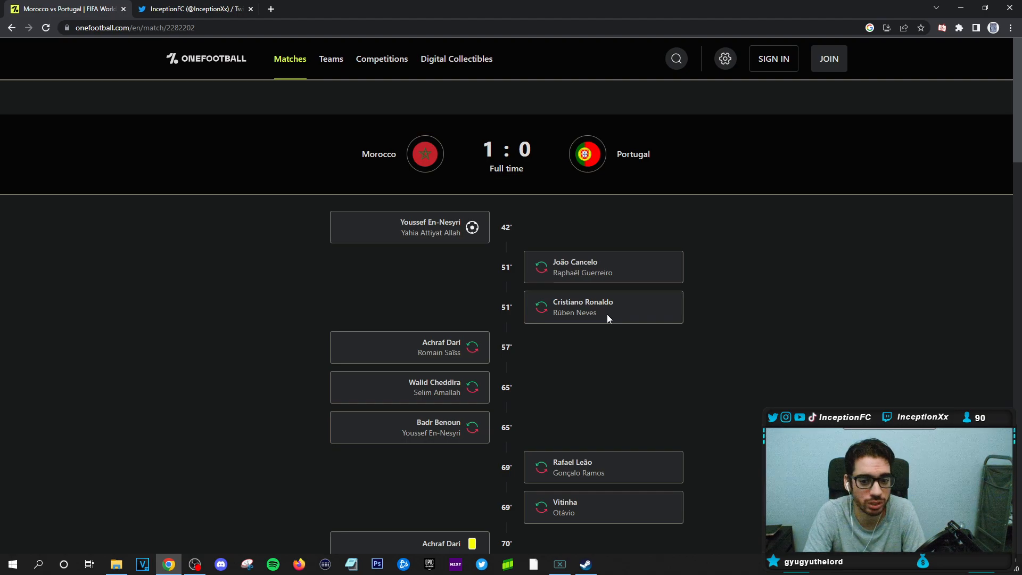
# - Scroll the match timeline down to Vitinha's 87' yellow and Cheddira's 91' yellow and 93' red cards
pyautogui.scroll(-3)
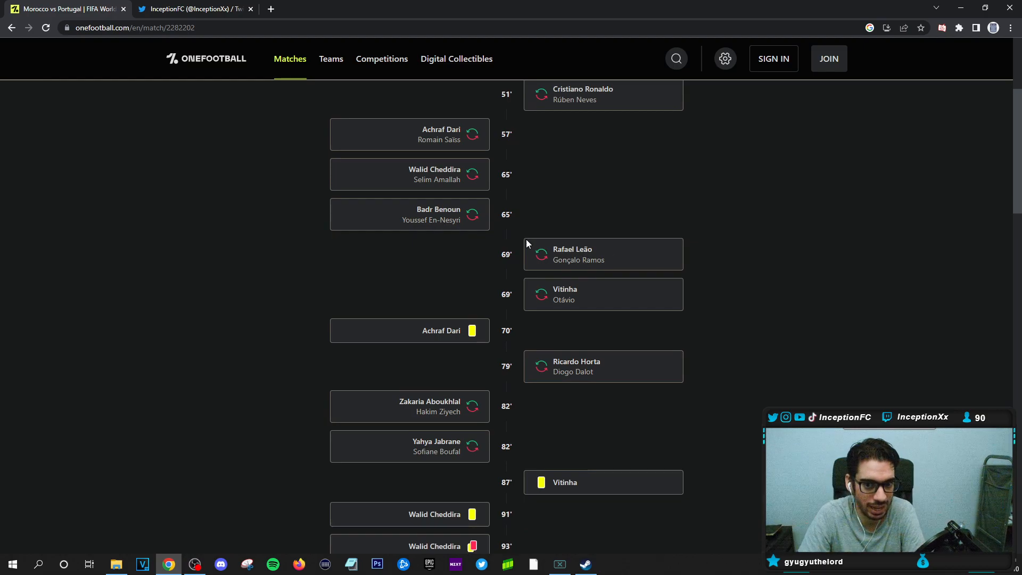
pyautogui.moveTo(521, 266)
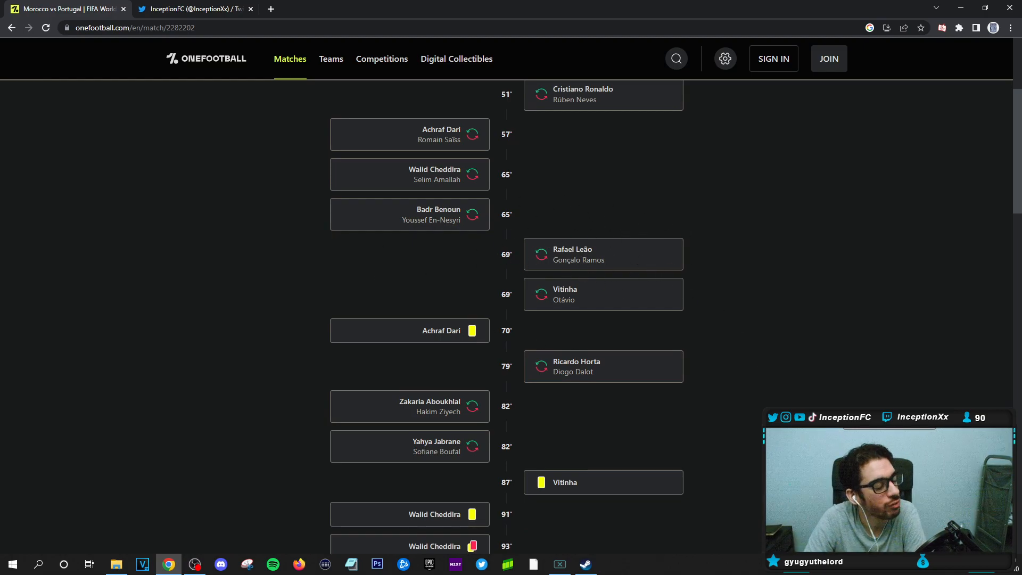
pyautogui.scroll(-3)
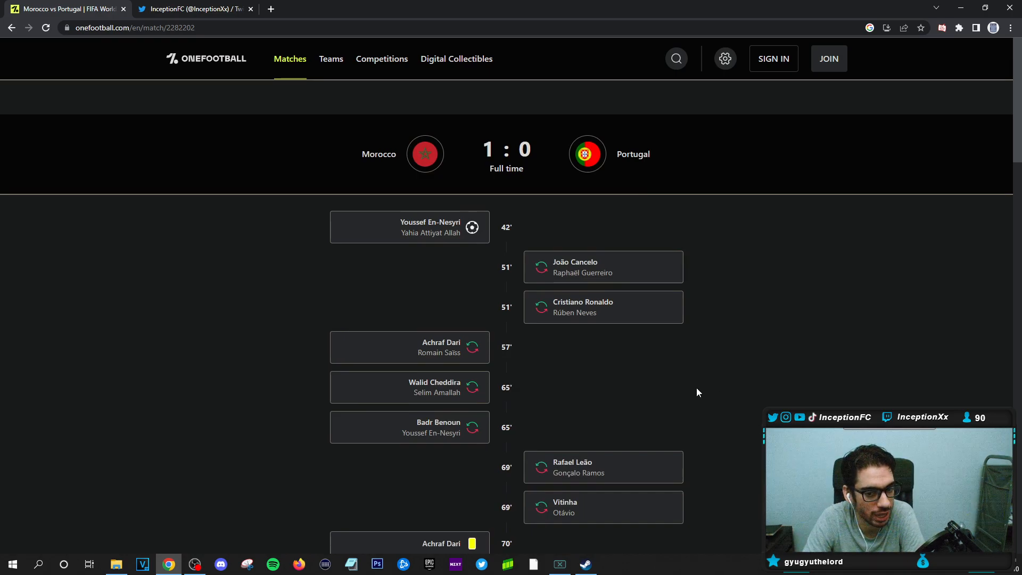
pyautogui.scroll(-3)
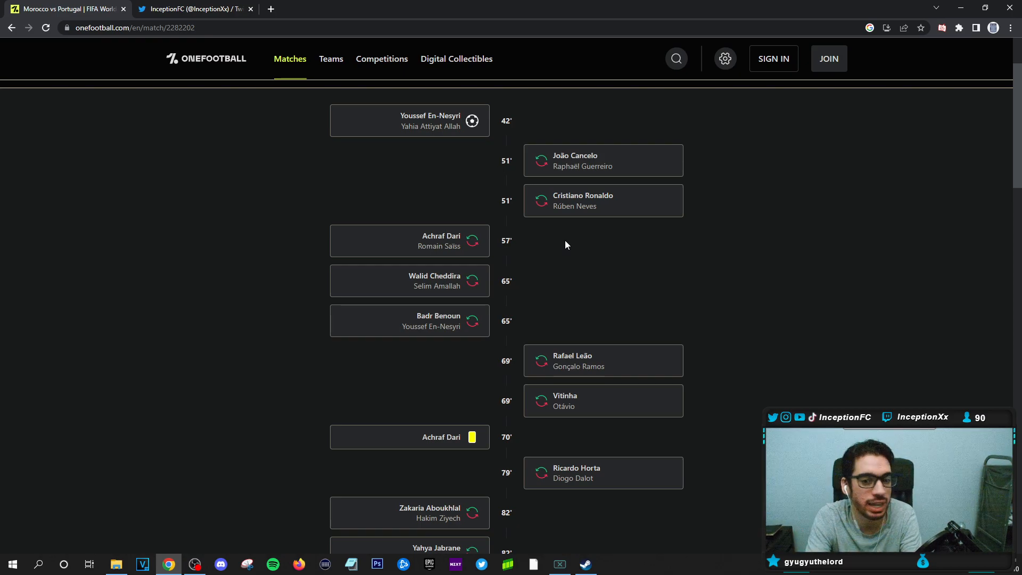
pyautogui.moveTo(581, 232)
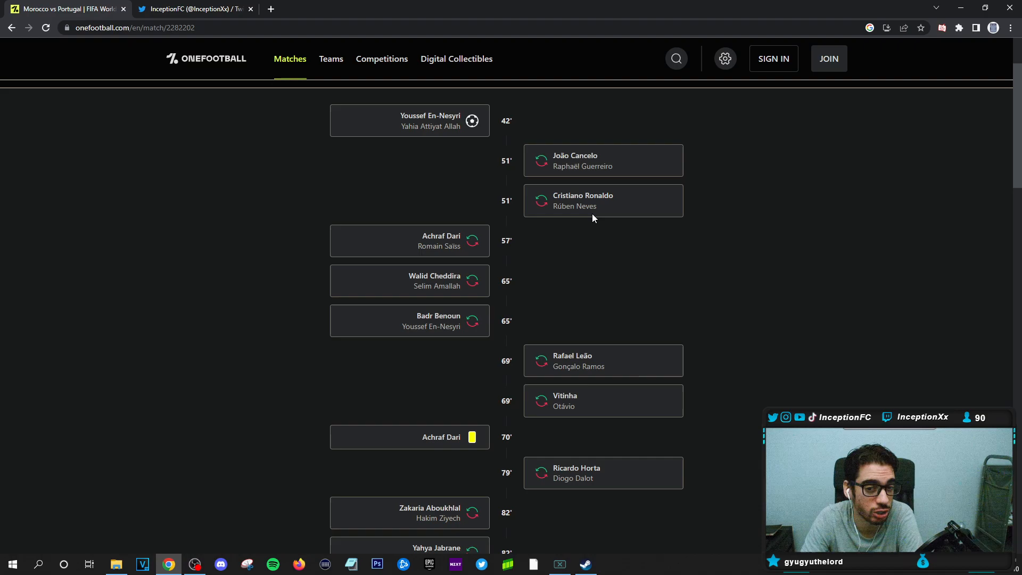
pyautogui.moveTo(552, 180)
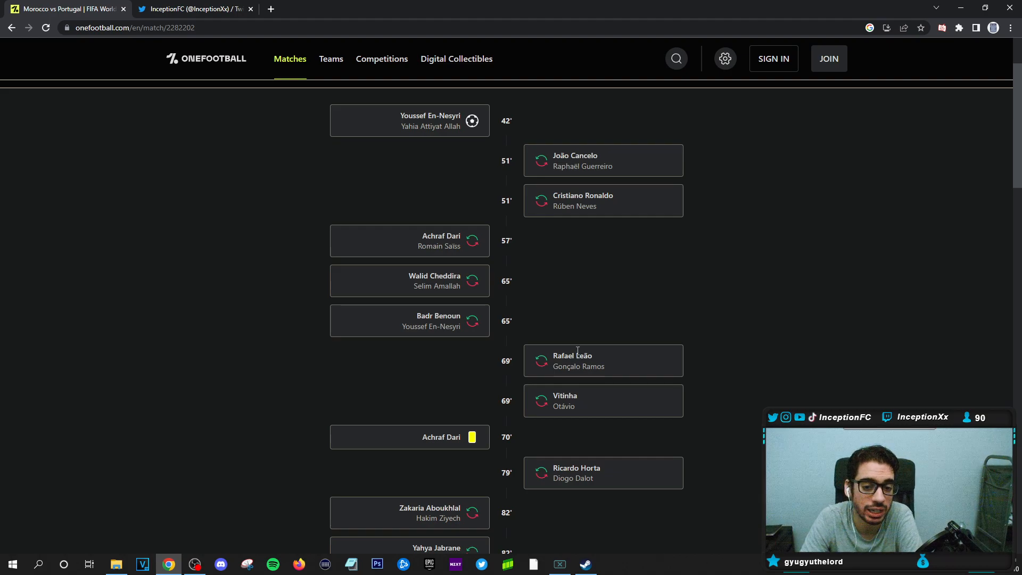
pyautogui.moveTo(613, 372)
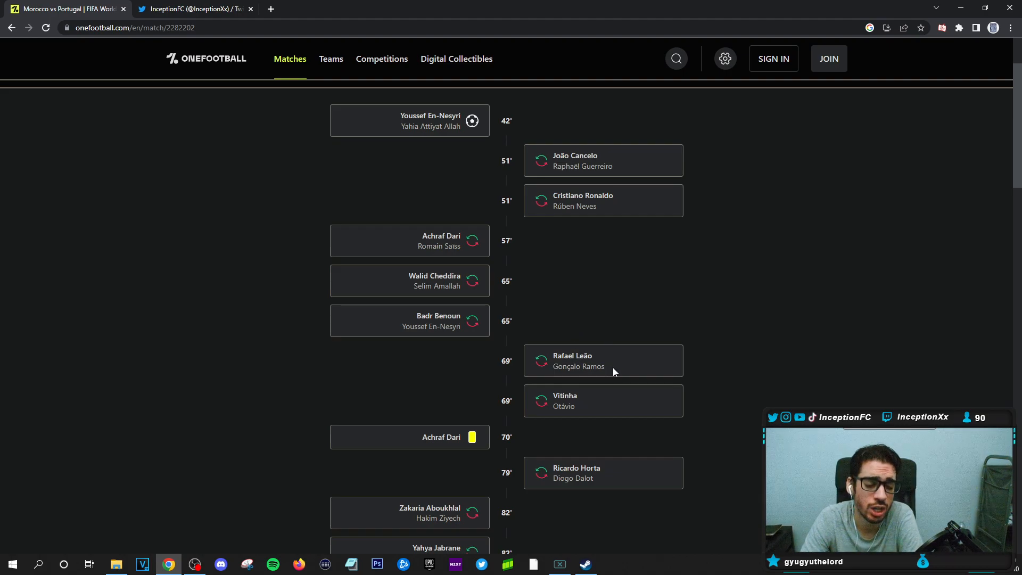
pyautogui.moveTo(599, 293)
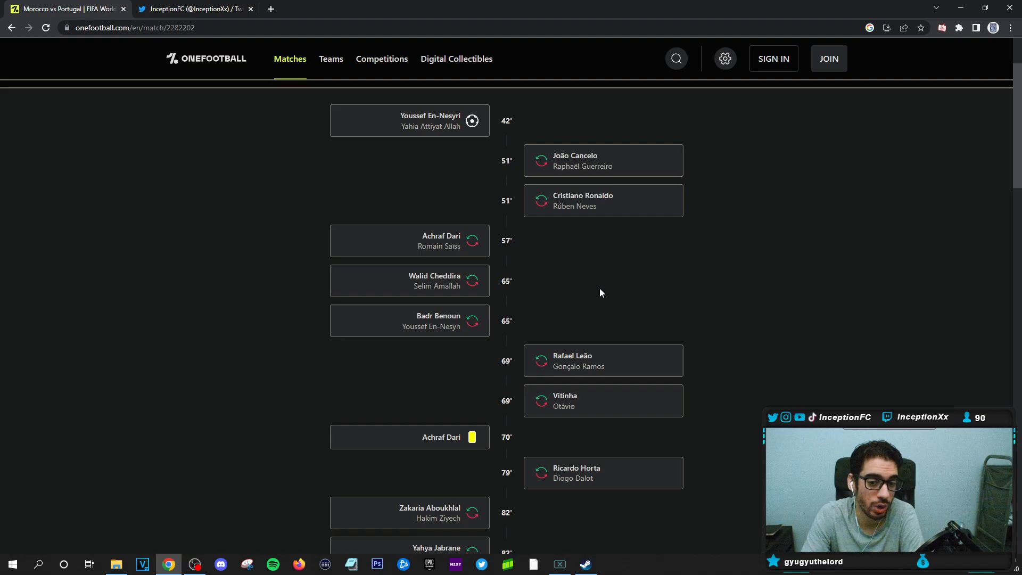
pyautogui.moveTo(591, 409)
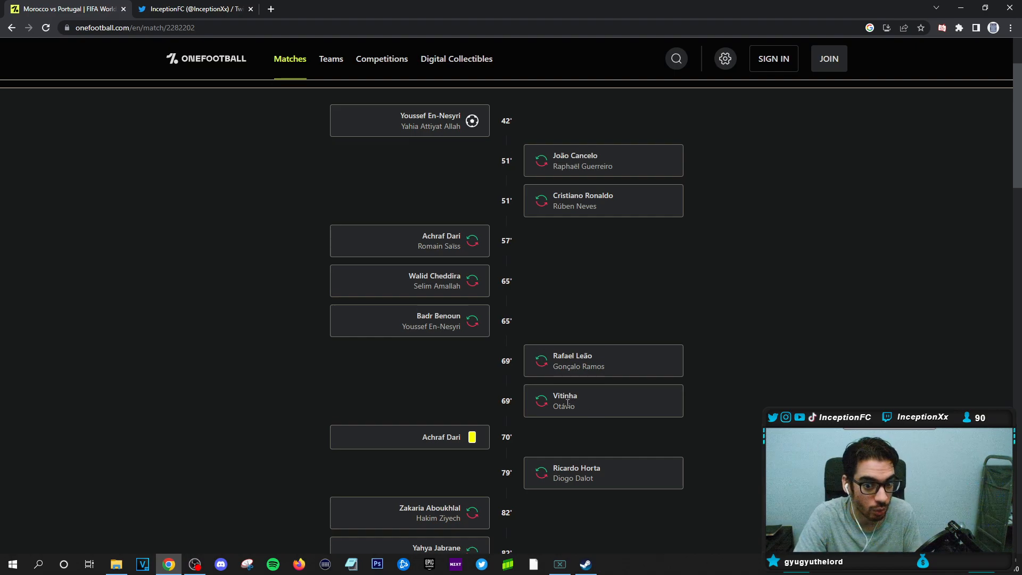
pyautogui.scroll(-3)
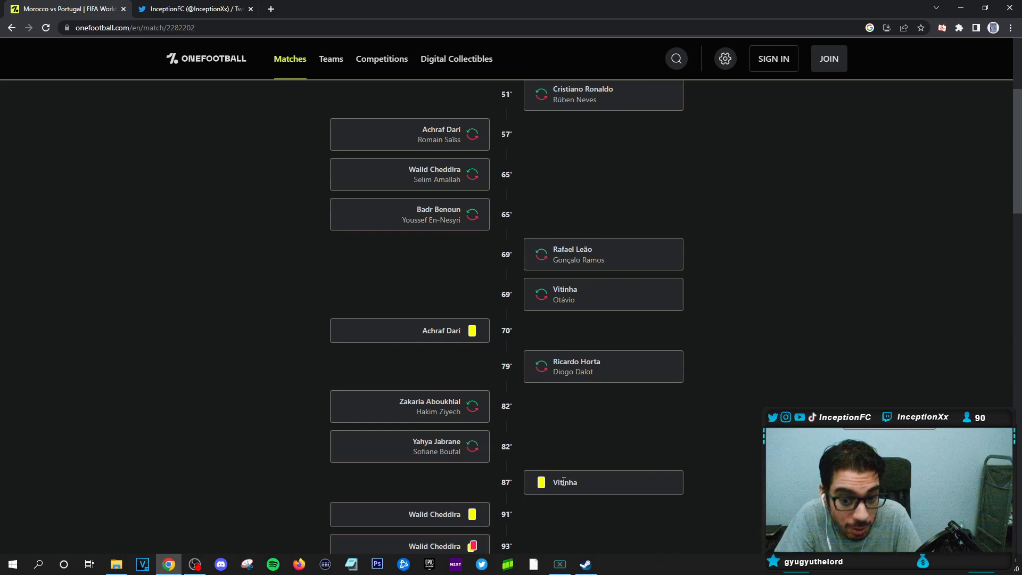
pyautogui.scroll(3)
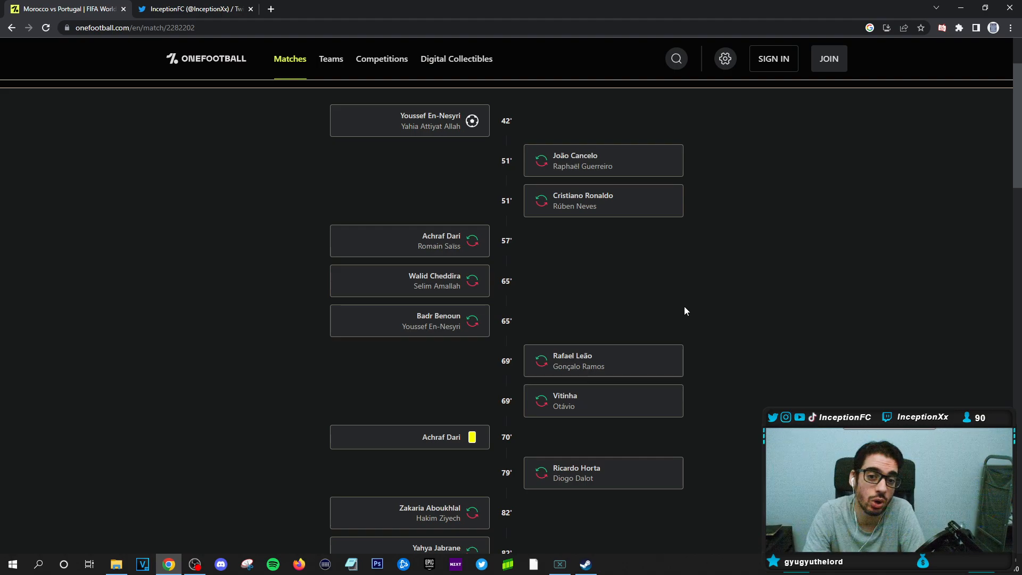
pyautogui.moveTo(601, 320)
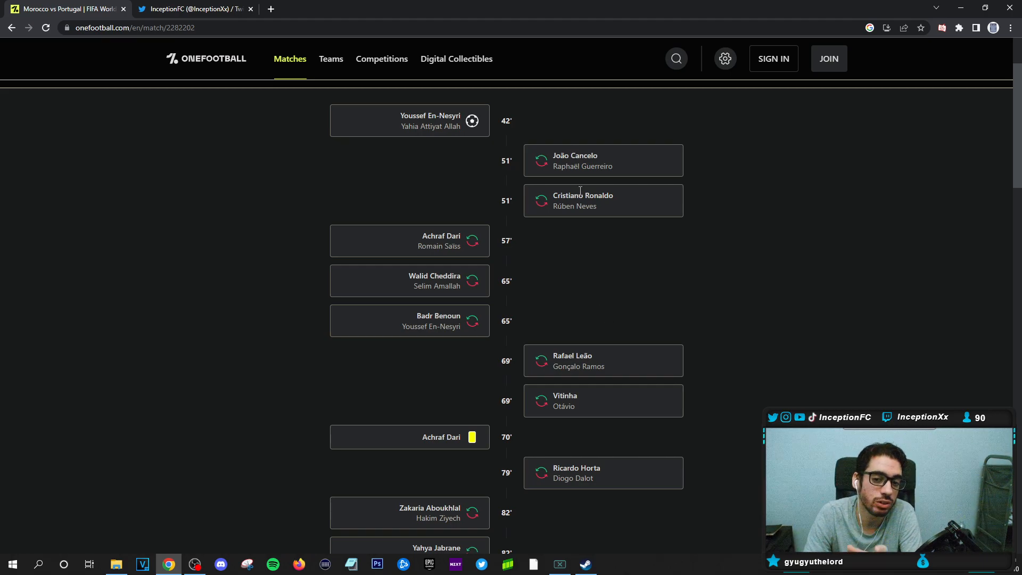
pyautogui.moveTo(605, 283)
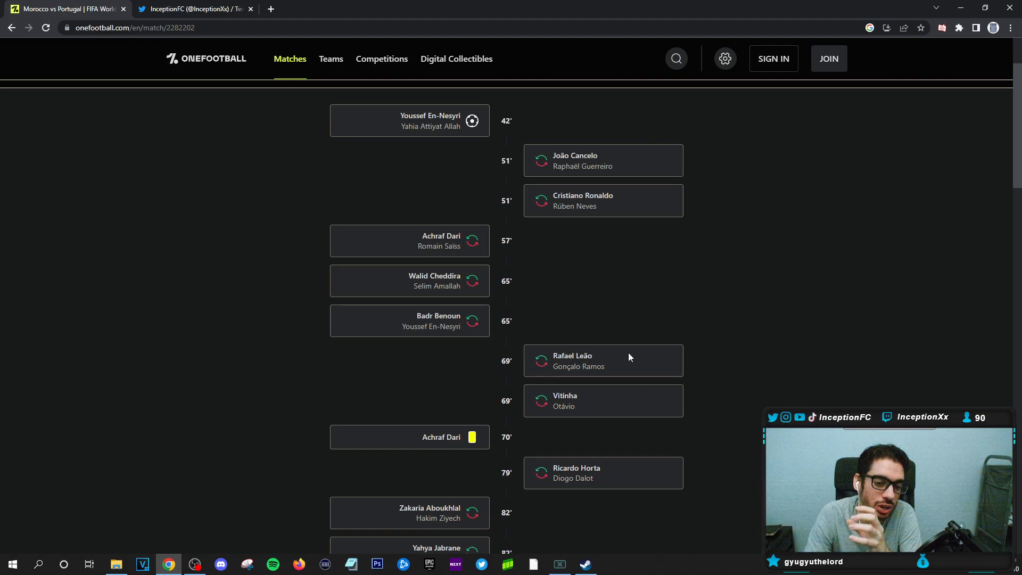
pyautogui.moveTo(618, 383)
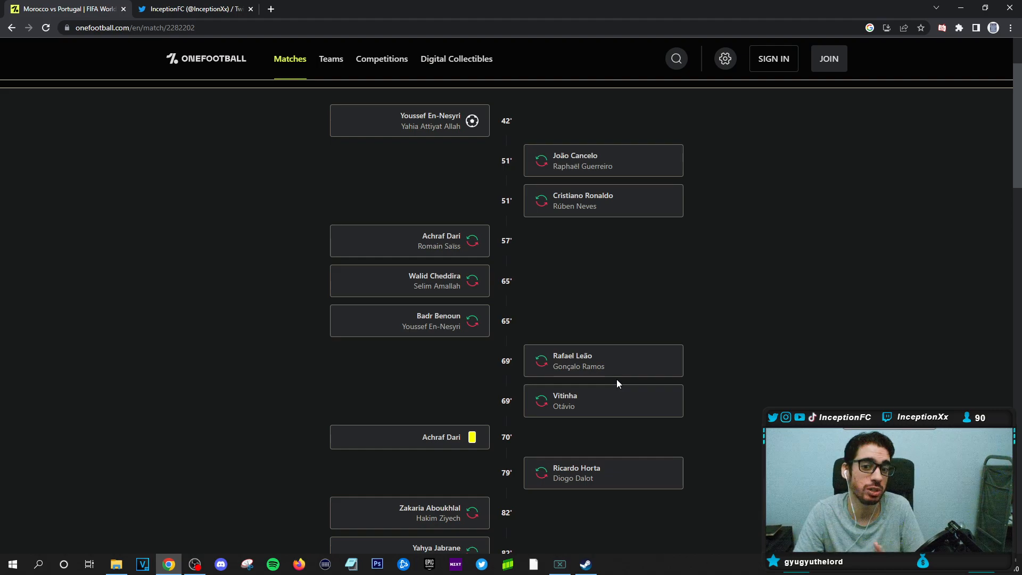
pyautogui.moveTo(546, 304)
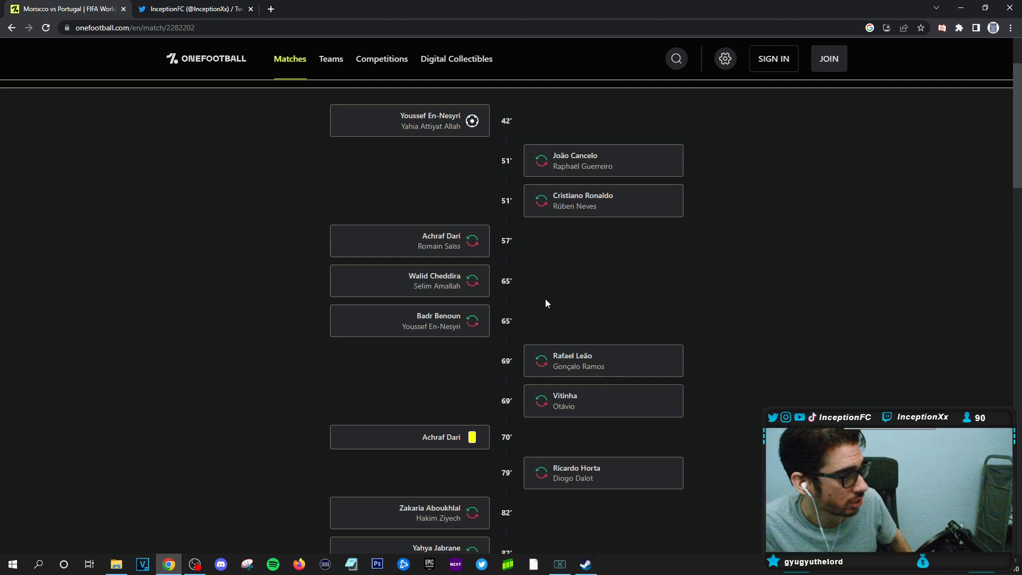
pyautogui.moveTo(539, 303)
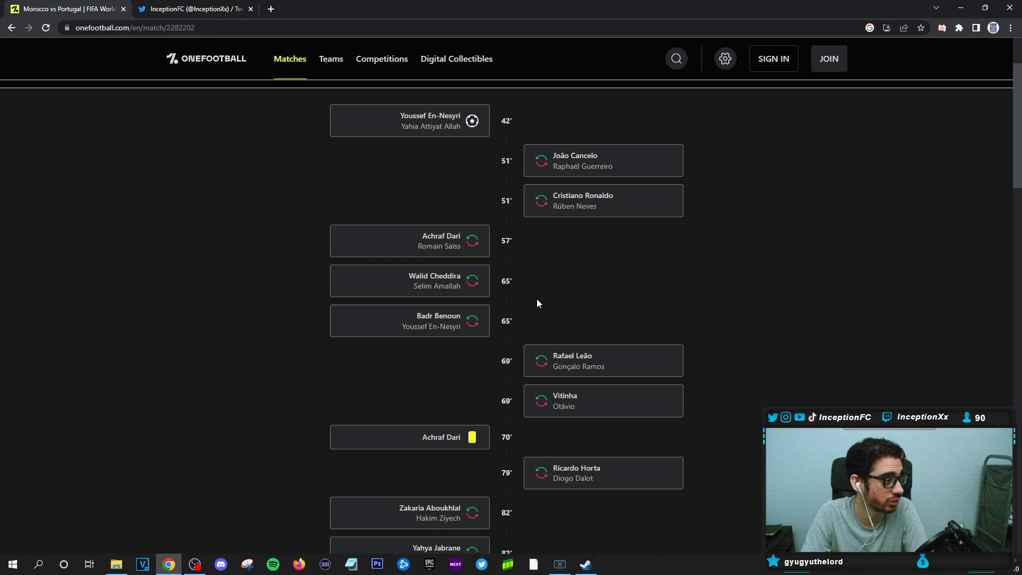
pyautogui.moveTo(540, 305)
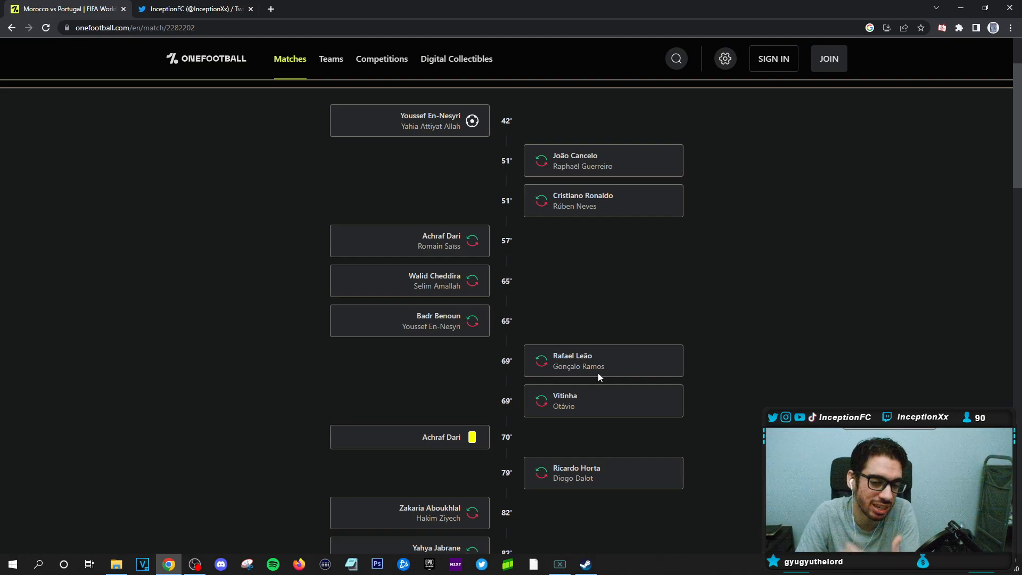
pyautogui.moveTo(649, 322)
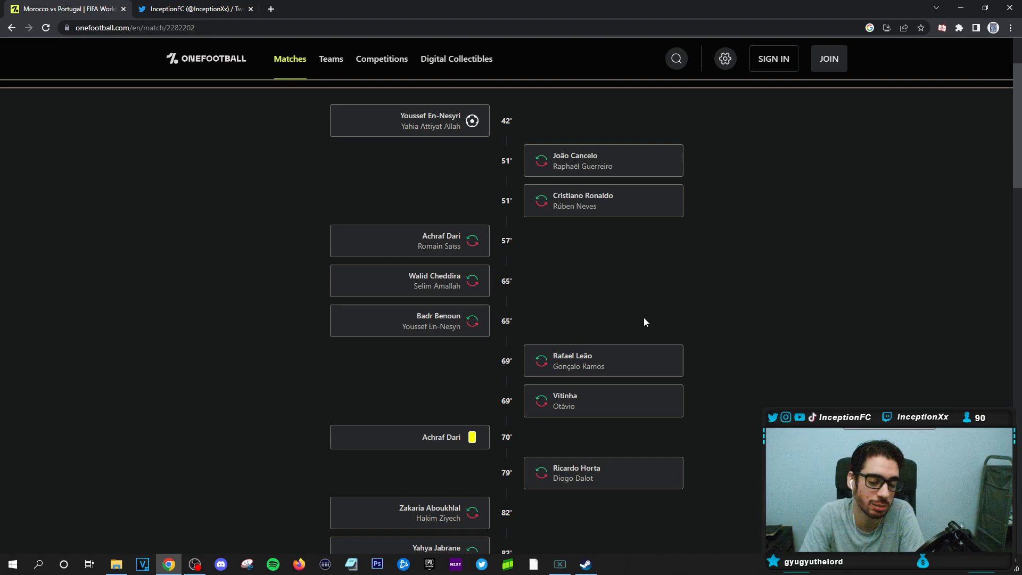
pyautogui.moveTo(589, 405)
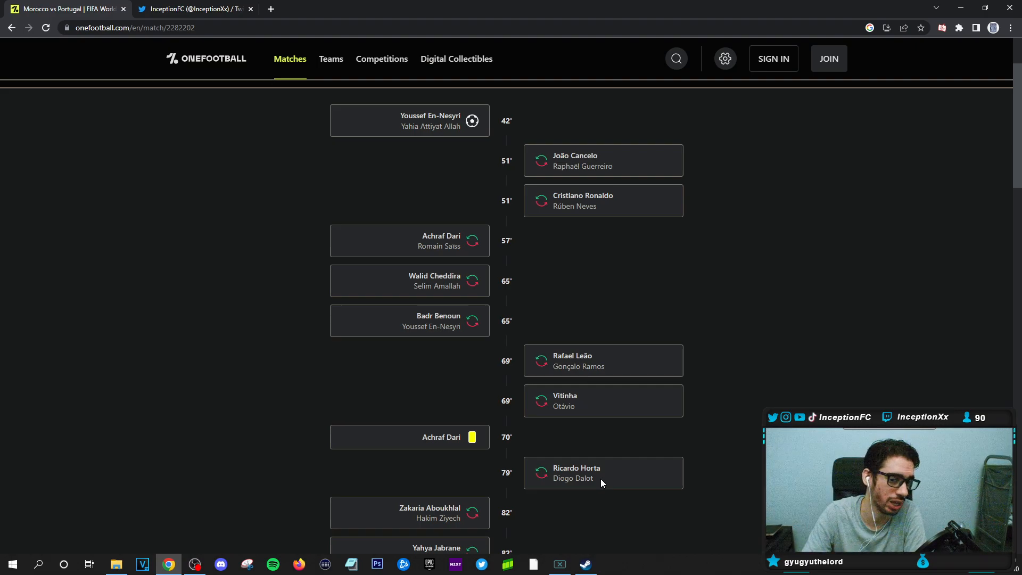
pyautogui.moveTo(619, 463)
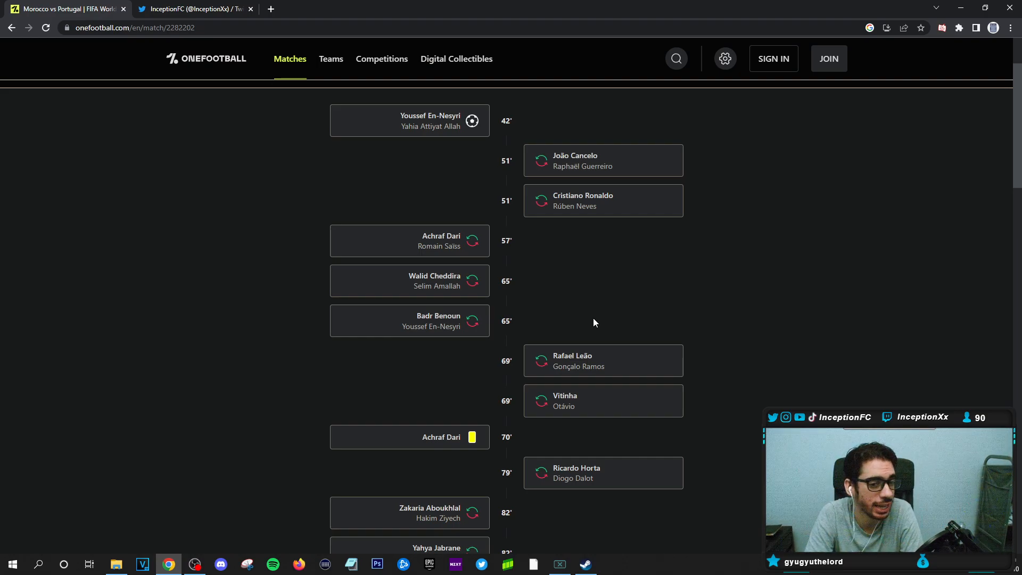
pyautogui.moveTo(569, 198)
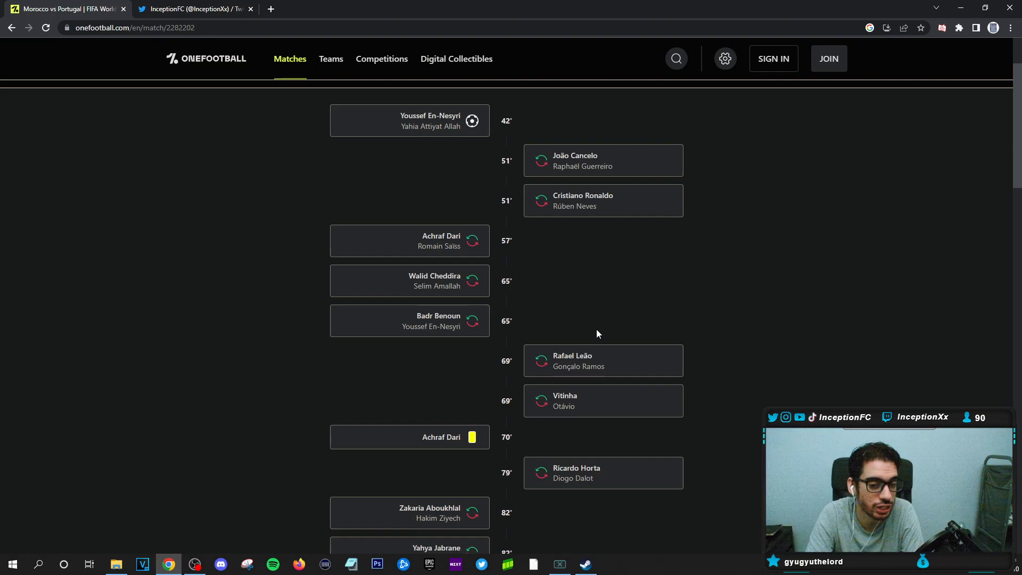
pyautogui.doubleClick(582, 356)
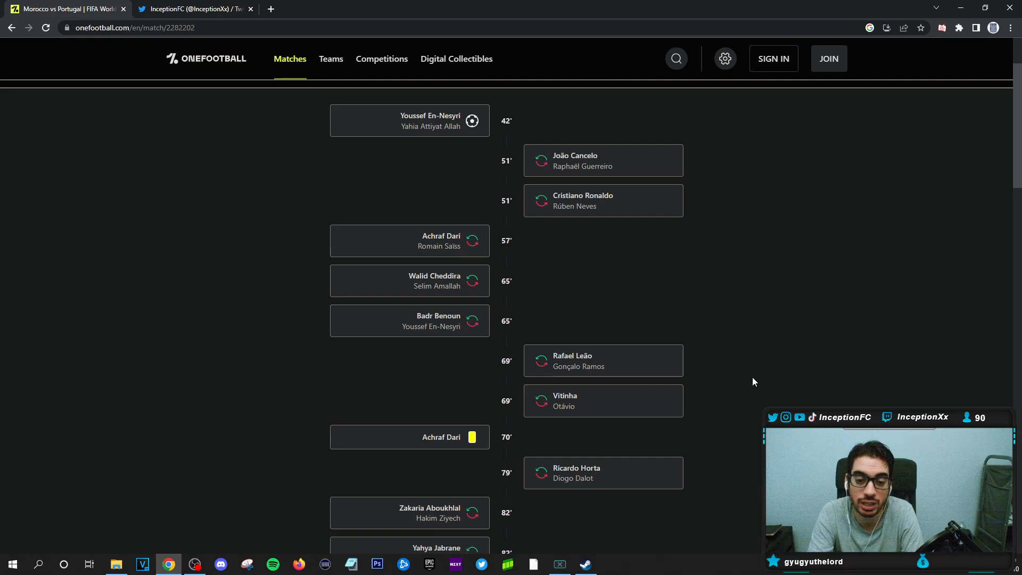
pyautogui.scroll(-3)
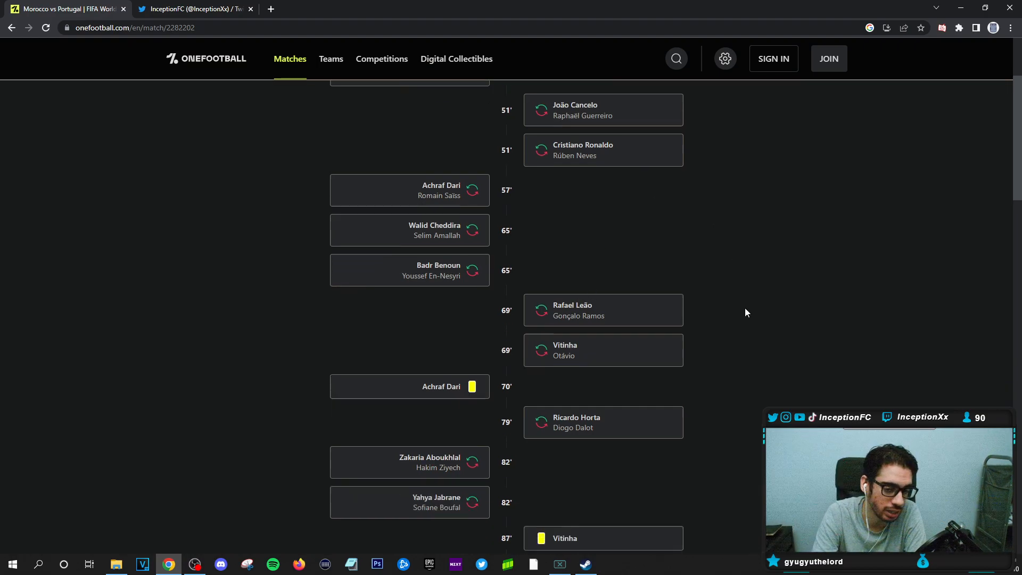
pyautogui.scroll(-3)
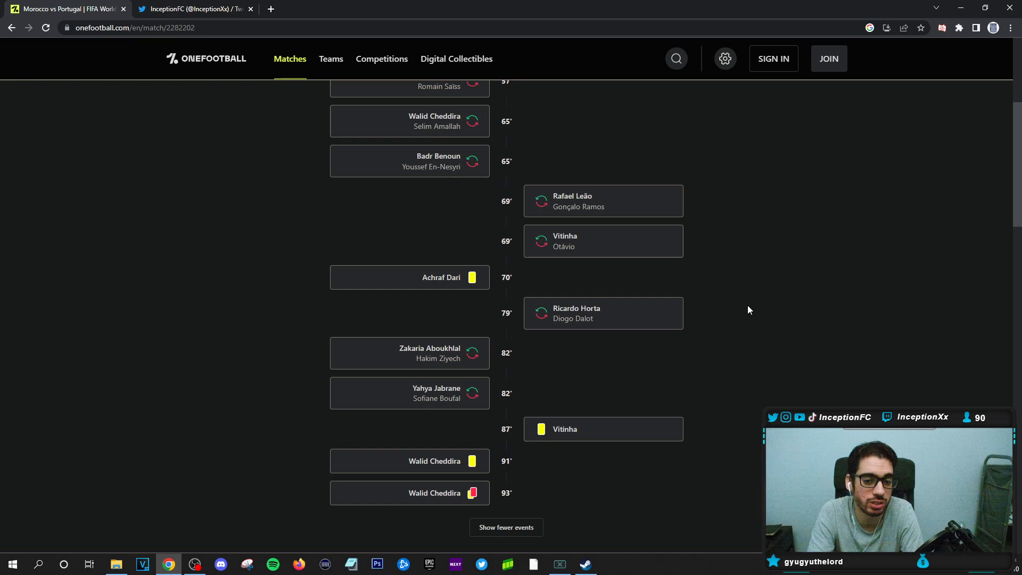